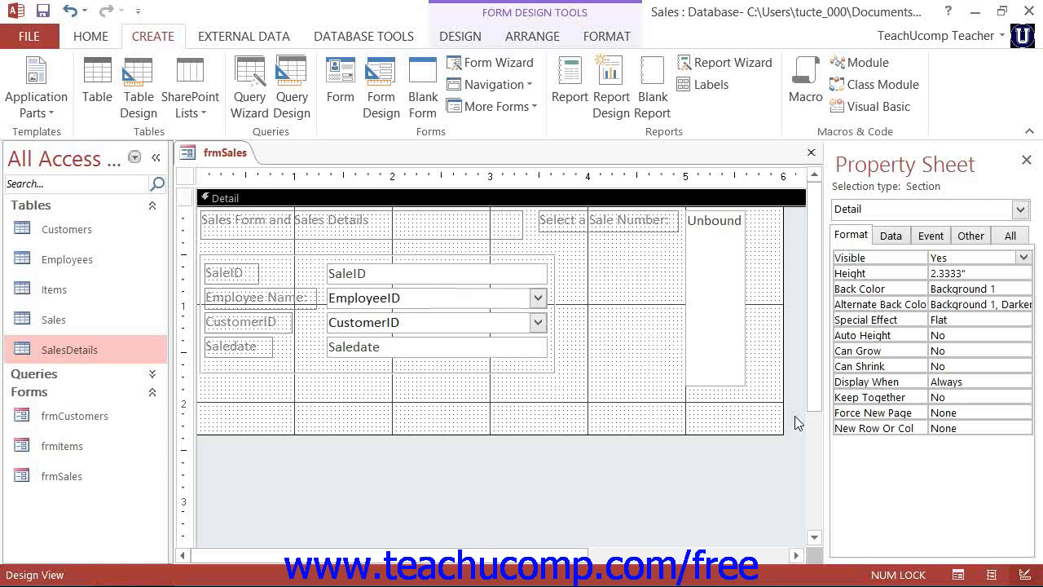
{"action": "mouse_move", "coordinate": [790, 438]}
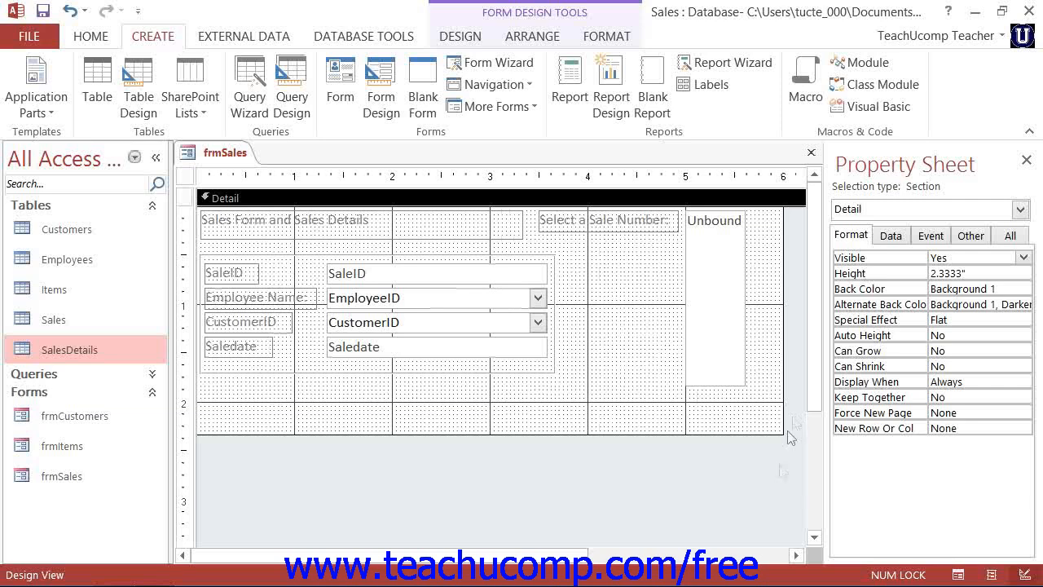
{"action": "mouse_move", "coordinate": [790, 487]}
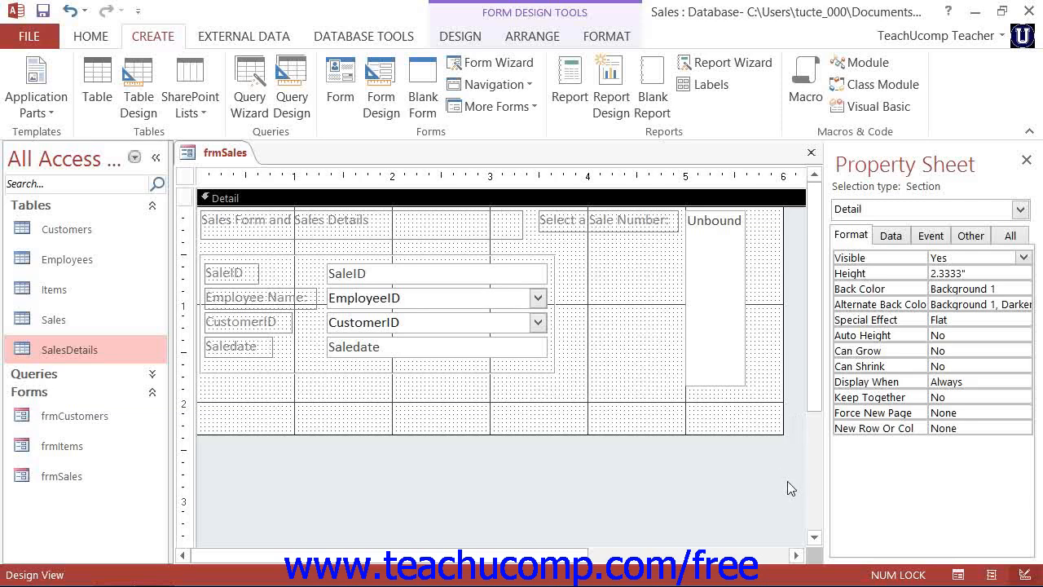
{"action": "mouse_move", "coordinate": [308, 525]}
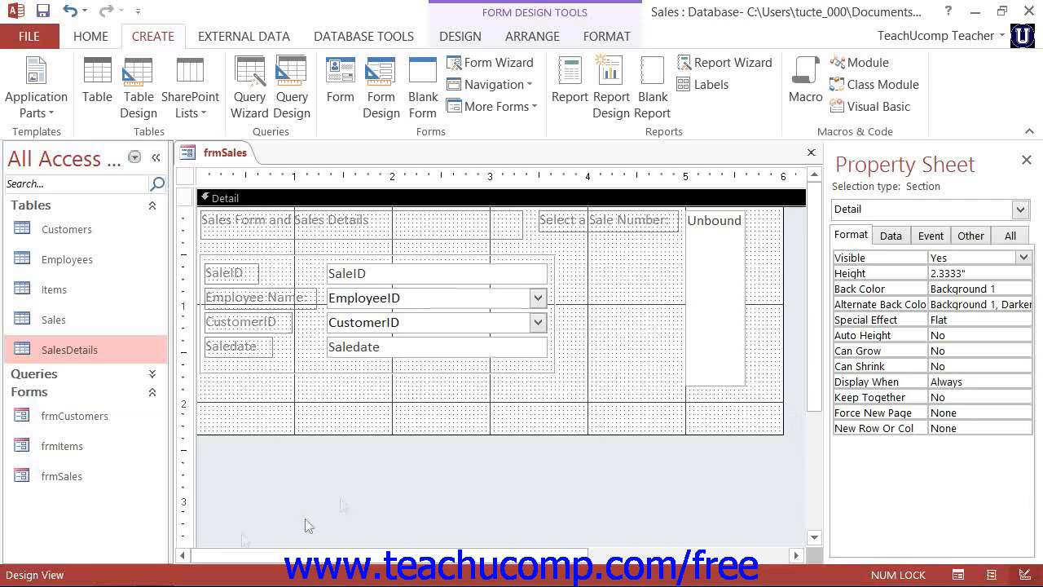
{"action": "mouse_move", "coordinate": [69, 350]}
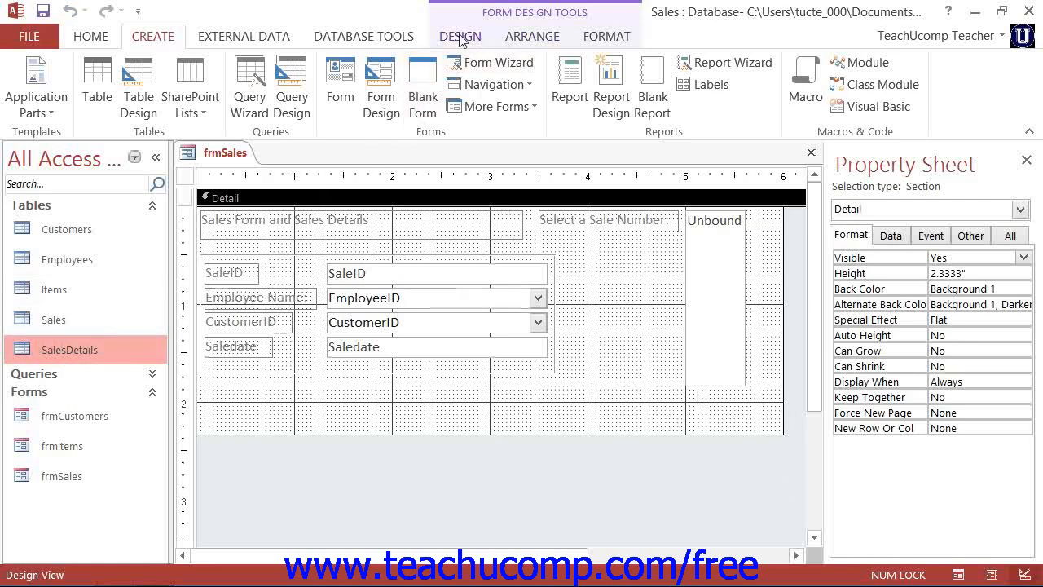
Create a datasheet form from SalesDetails and save it as subfrmSalesDetails.
{"action": "left_click", "coordinate": [494, 106]}
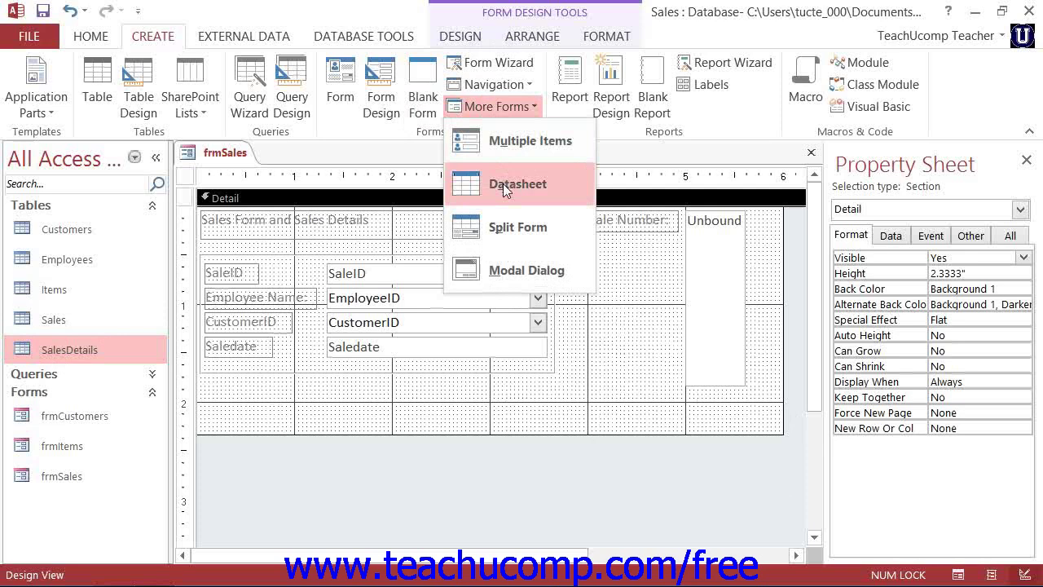
{"action": "left_click", "coordinate": [518, 183]}
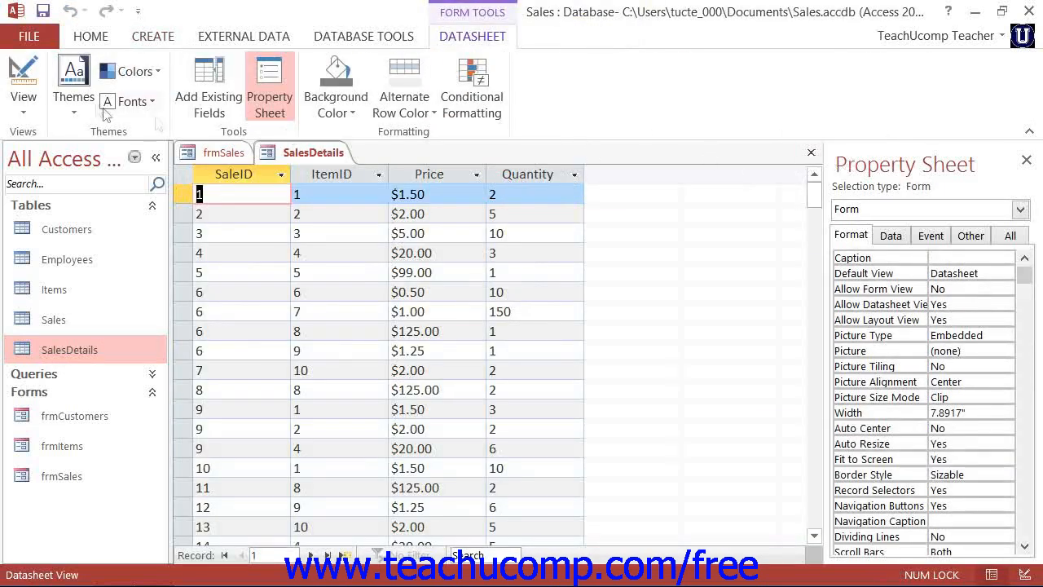
{"action": "mouse_move", "coordinate": [42, 12]}
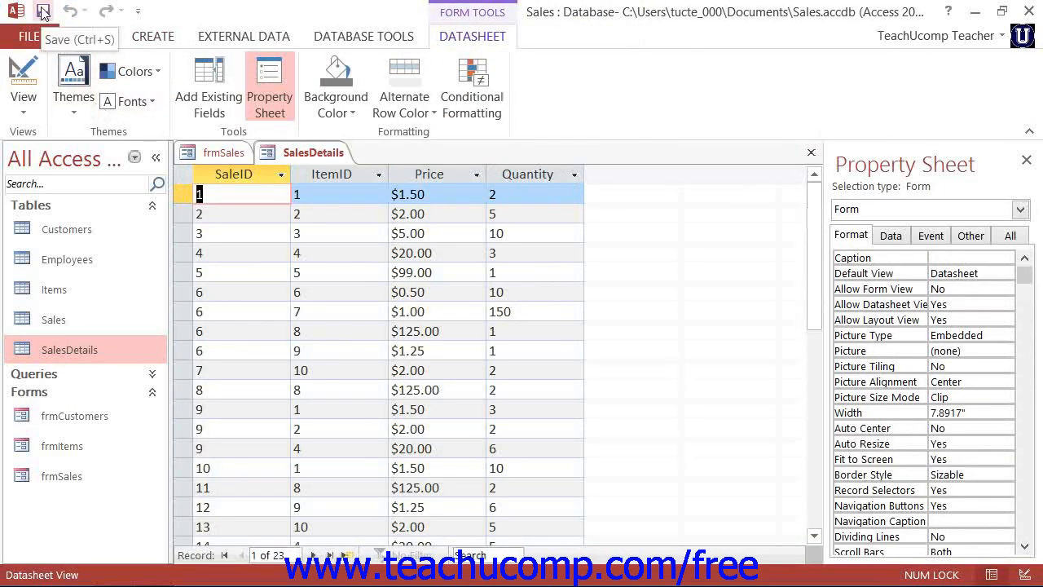
{"action": "left_click", "coordinate": [42, 12]}
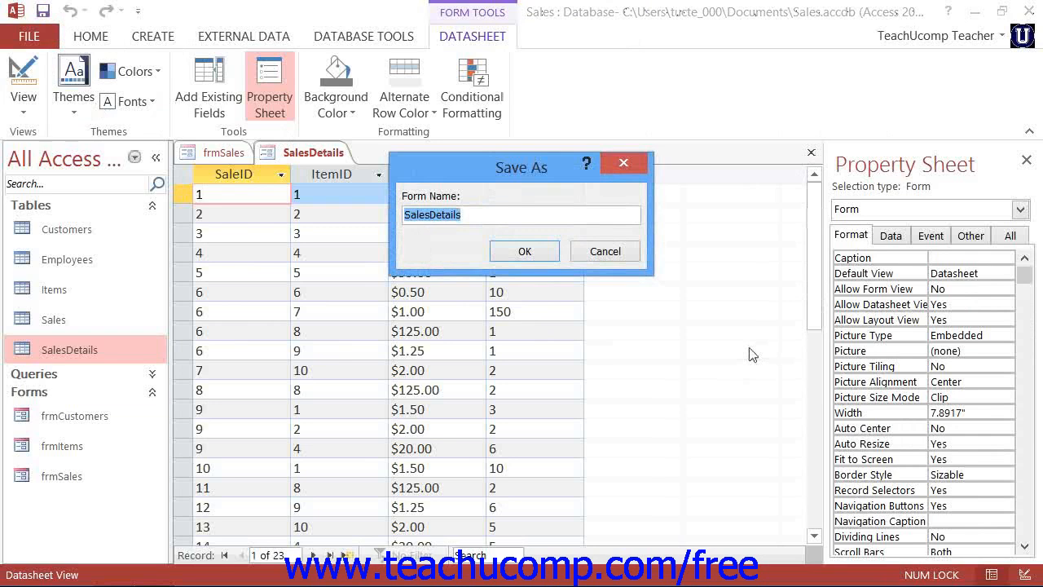
{"action": "type", "text": "sub"}
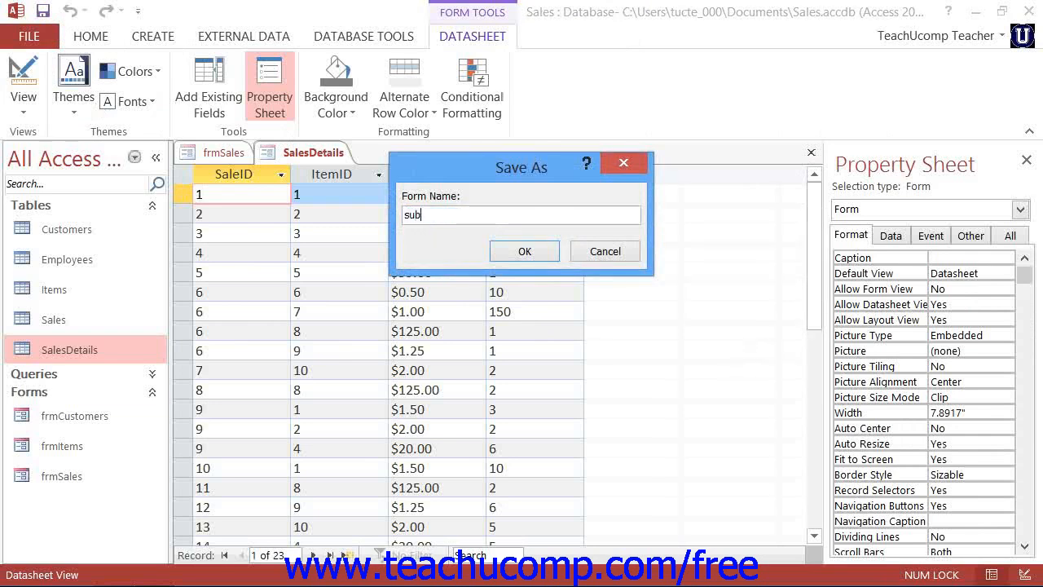
{"action": "type", "text": "frm"}
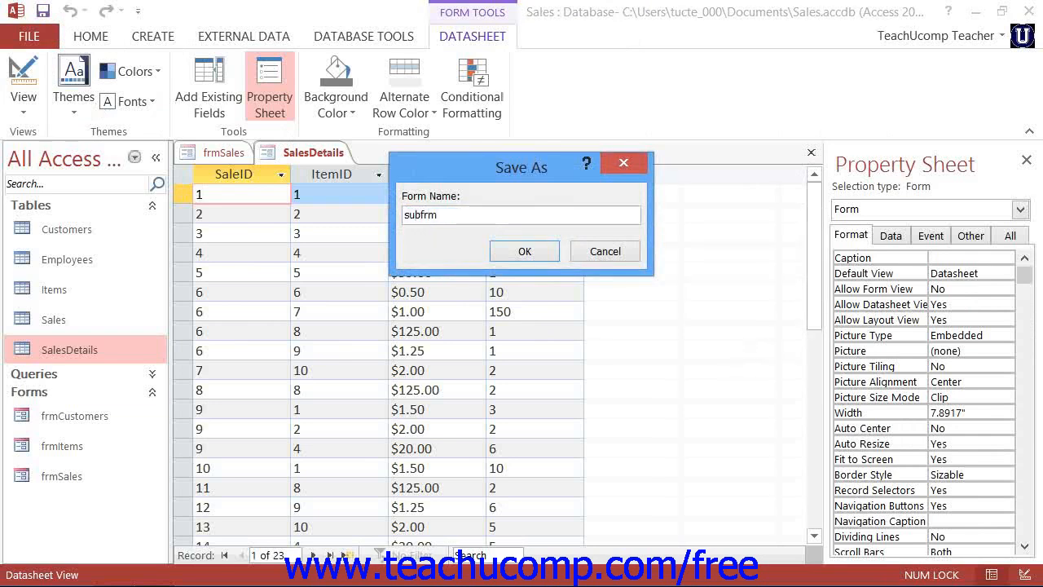
{"action": "type", "text": "Sales"}
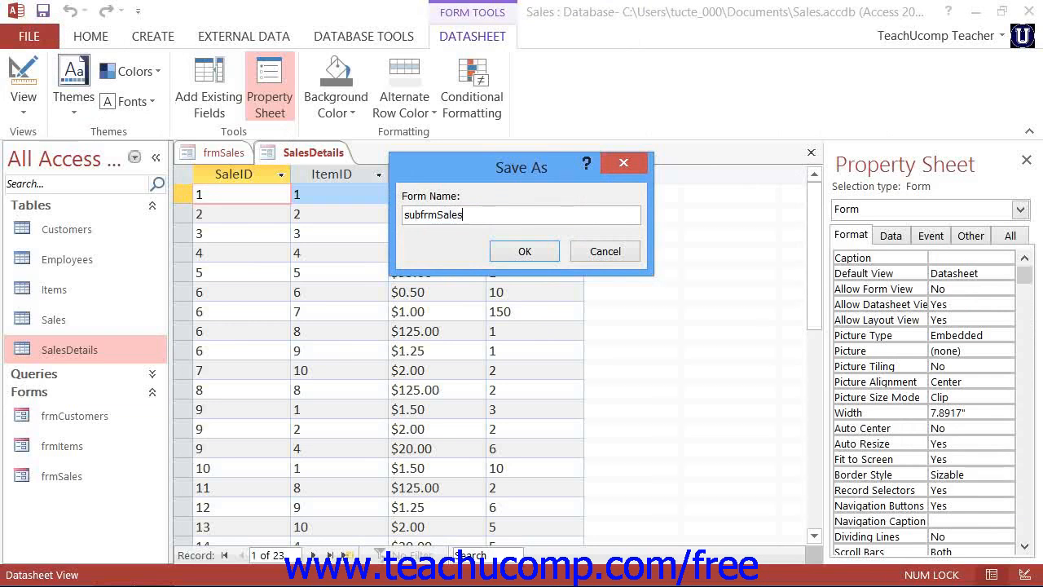
{"action": "type", "text": "Details"}
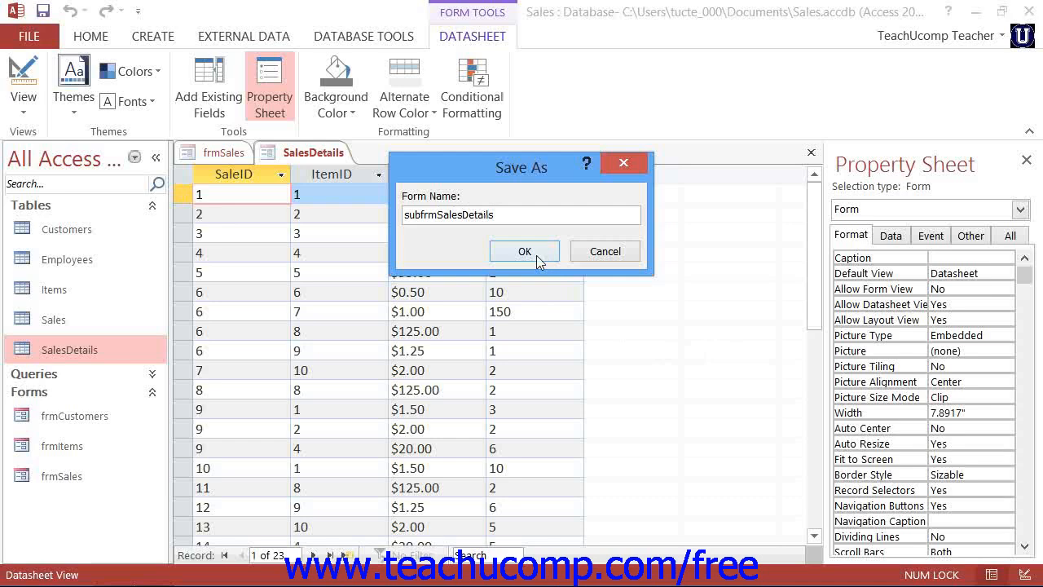
{"action": "left_click", "coordinate": [524, 251]}
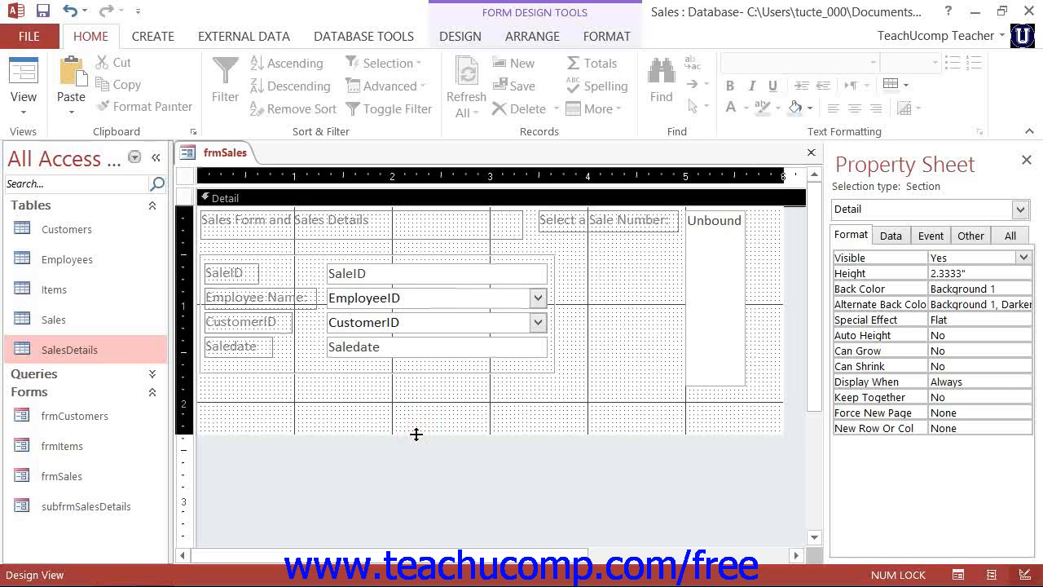
Make the frmSales Detail section taller and place a Subform/Subreport control in it.
{"action": "left_click_drag", "start_coordinate": [415, 435], "coordinate": [402, 525]}
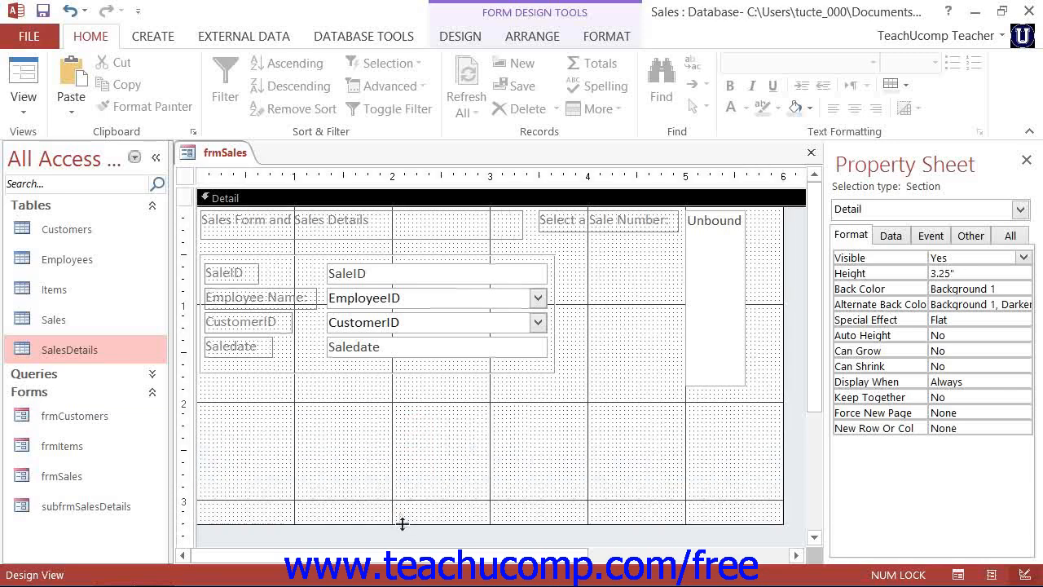
{"action": "left_click", "coordinate": [70, 349]}
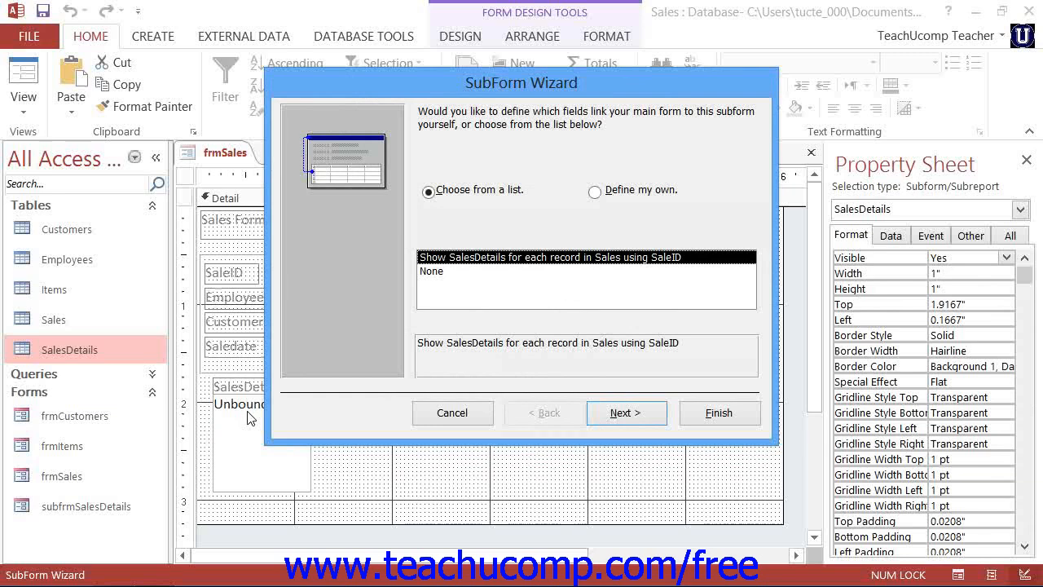
{"action": "mouse_move", "coordinate": [273, 416]}
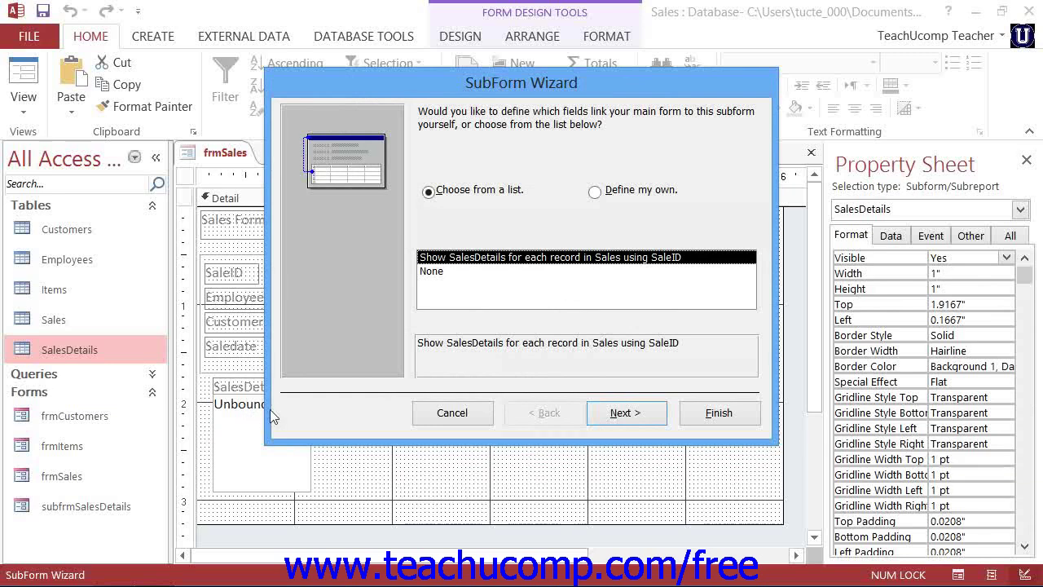
Link the SalesDetails subform to Sales by SaleID and finish with its default name.
{"action": "left_click_drag", "start_coordinate": [522, 82], "coordinate": [649, 55]}
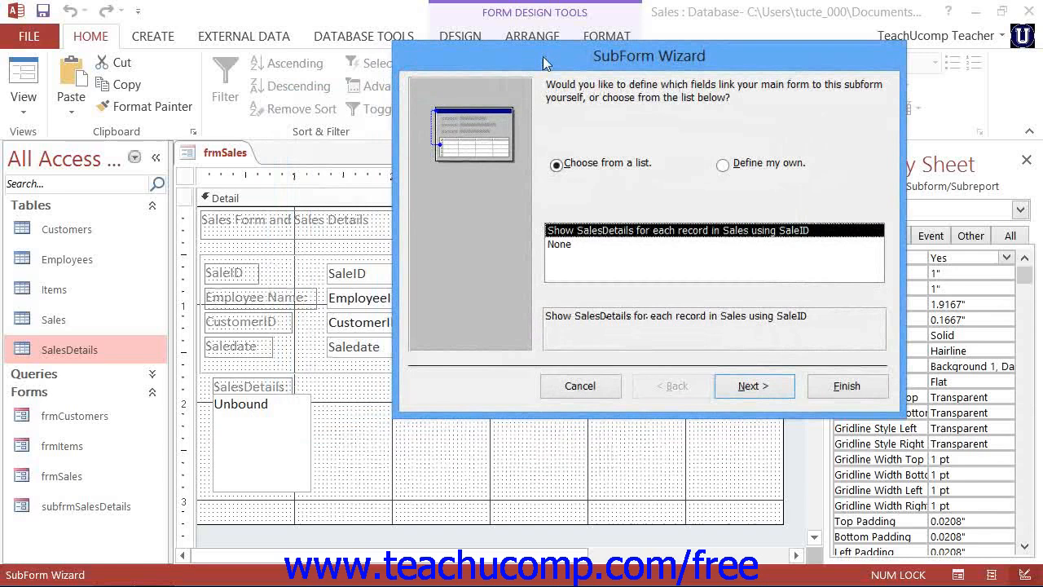
{"action": "mouse_move", "coordinate": [655, 249]}
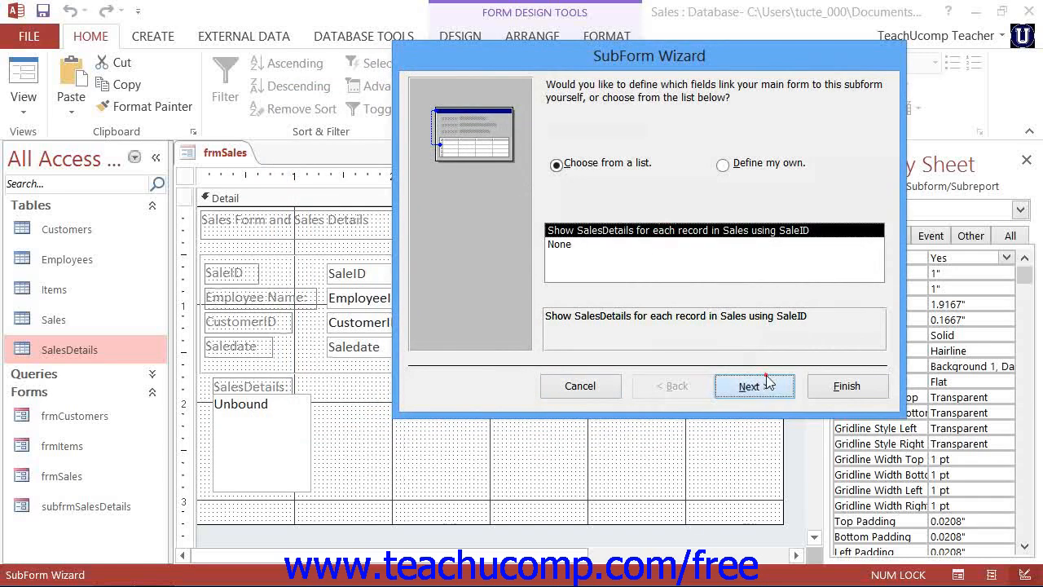
{"action": "left_click", "coordinate": [748, 386]}
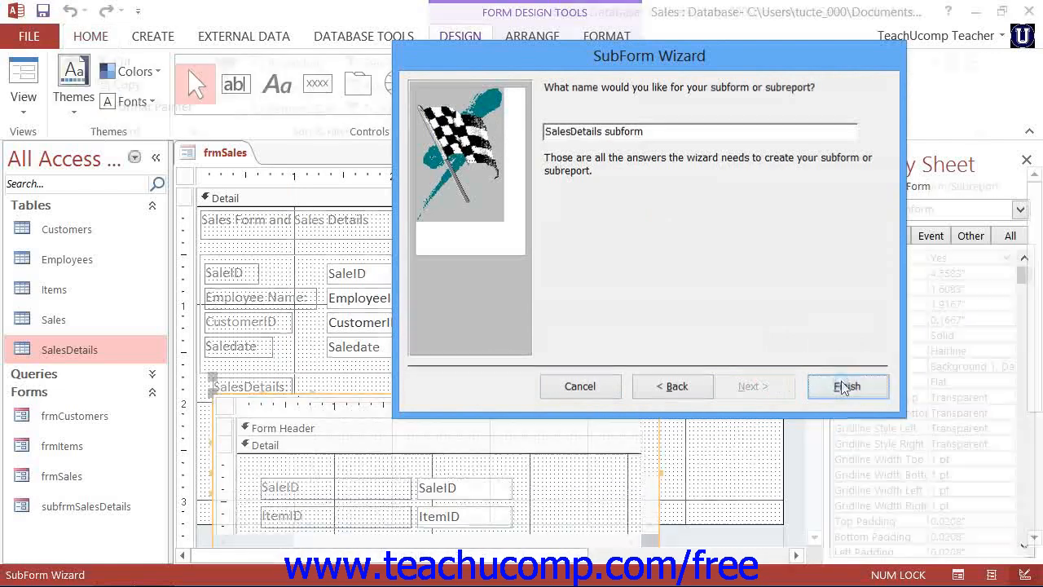
{"action": "left_click", "coordinate": [848, 385]}
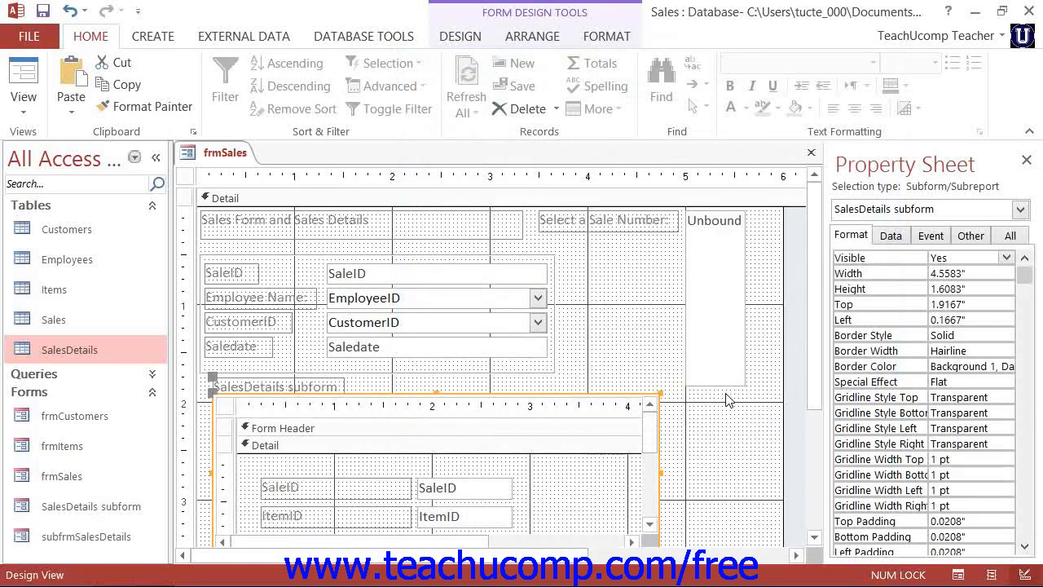
{"action": "mouse_move", "coordinate": [714, 412]}
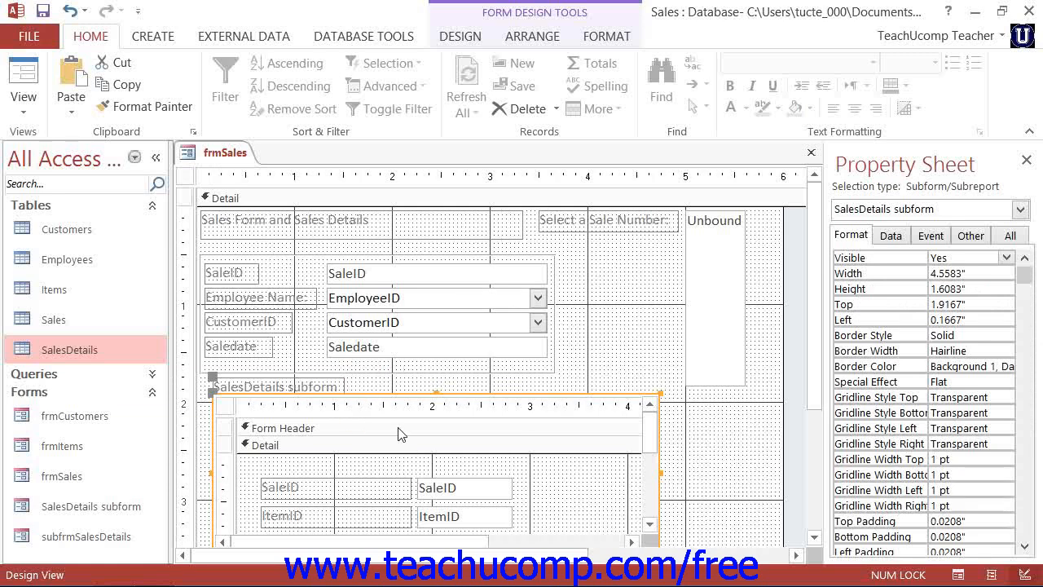
{"action": "mouse_move", "coordinate": [393, 451]}
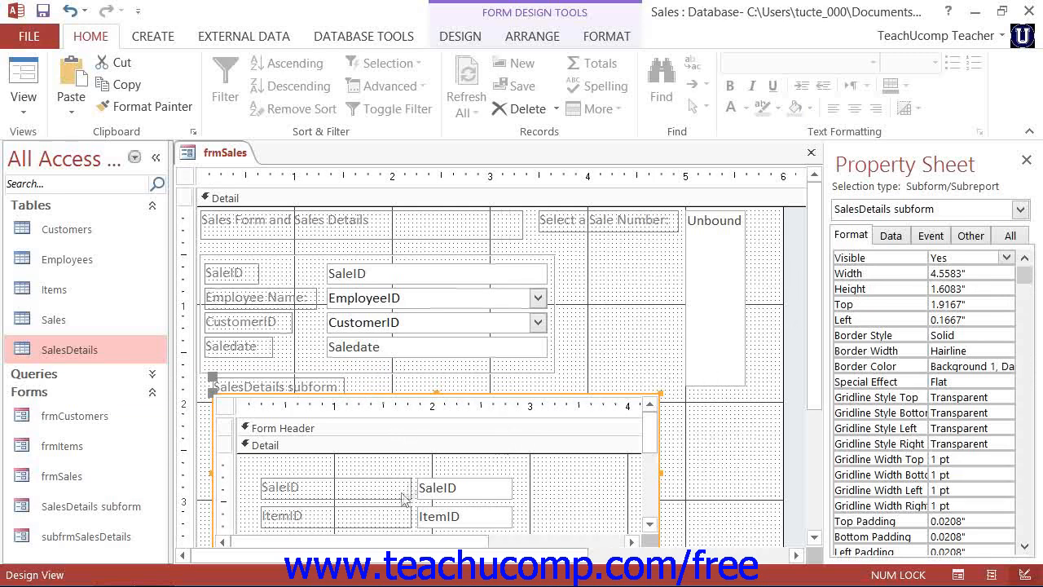
{"action": "left_click", "coordinate": [262, 444]}
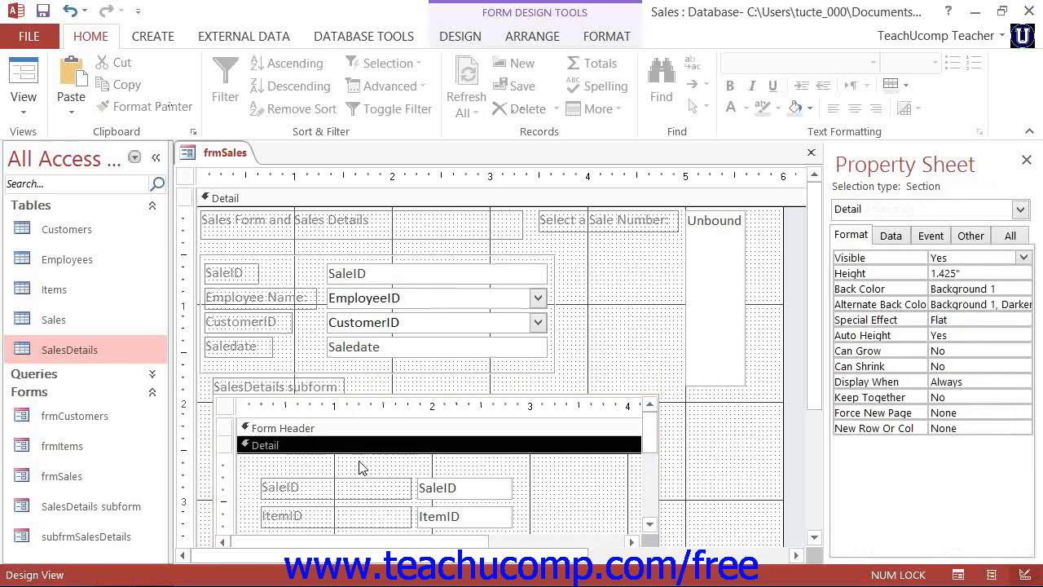
{"action": "left_click", "coordinate": [294, 488]}
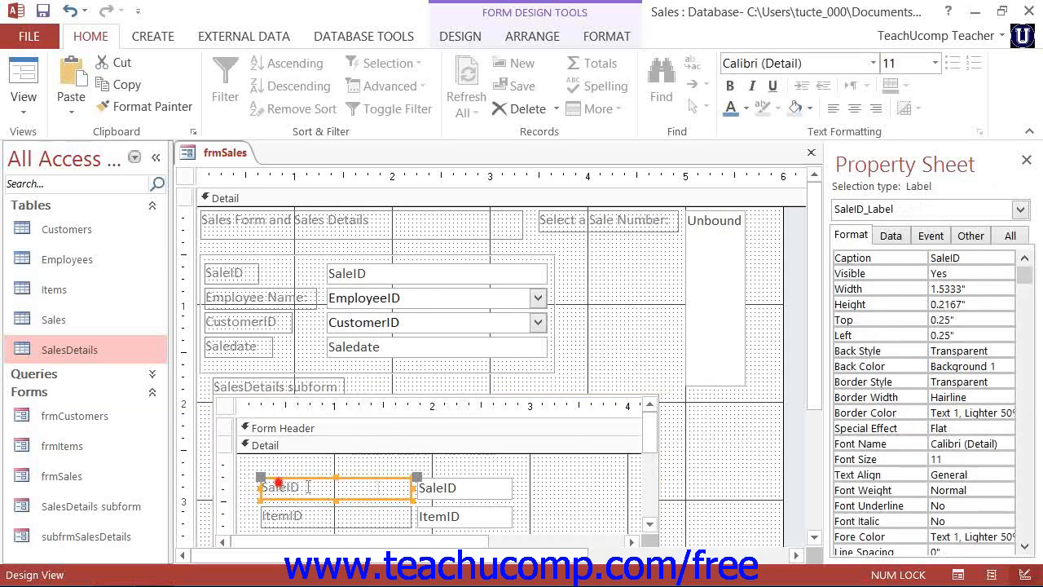
{"action": "left_click", "coordinate": [438, 487]}
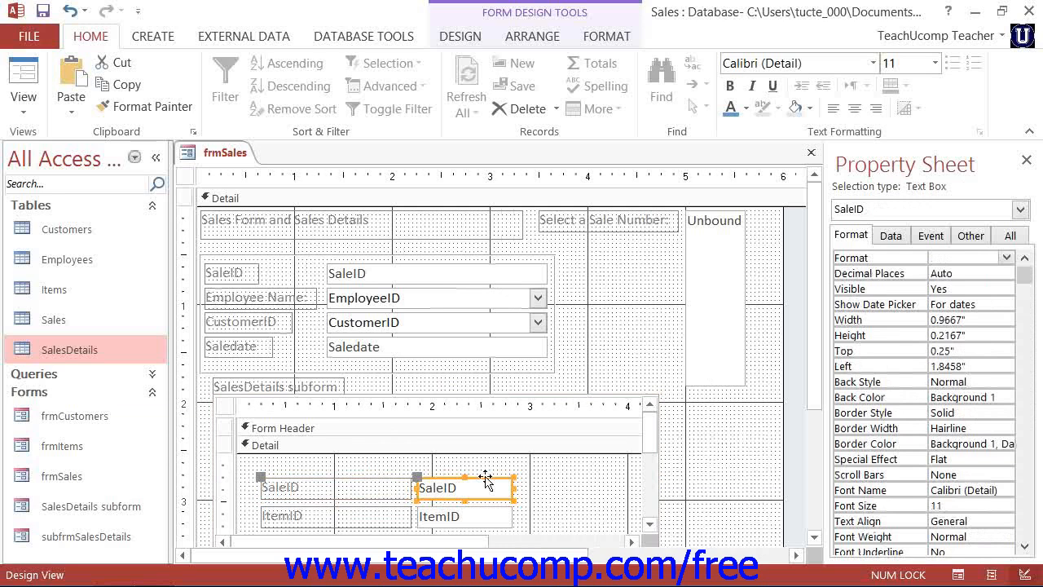
{"action": "mouse_move", "coordinate": [734, 445]}
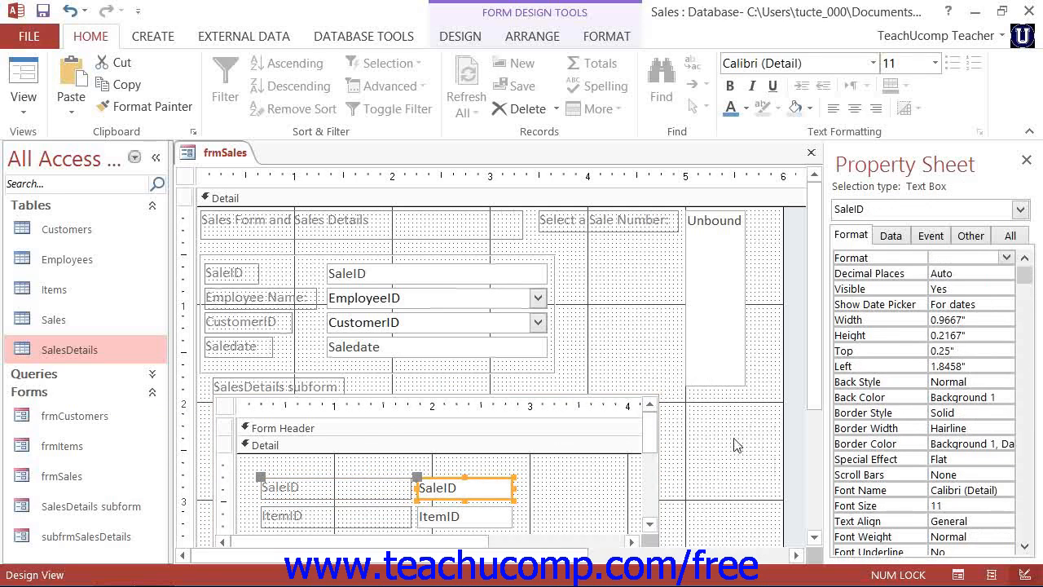
{"action": "left_click", "coordinate": [244, 198]}
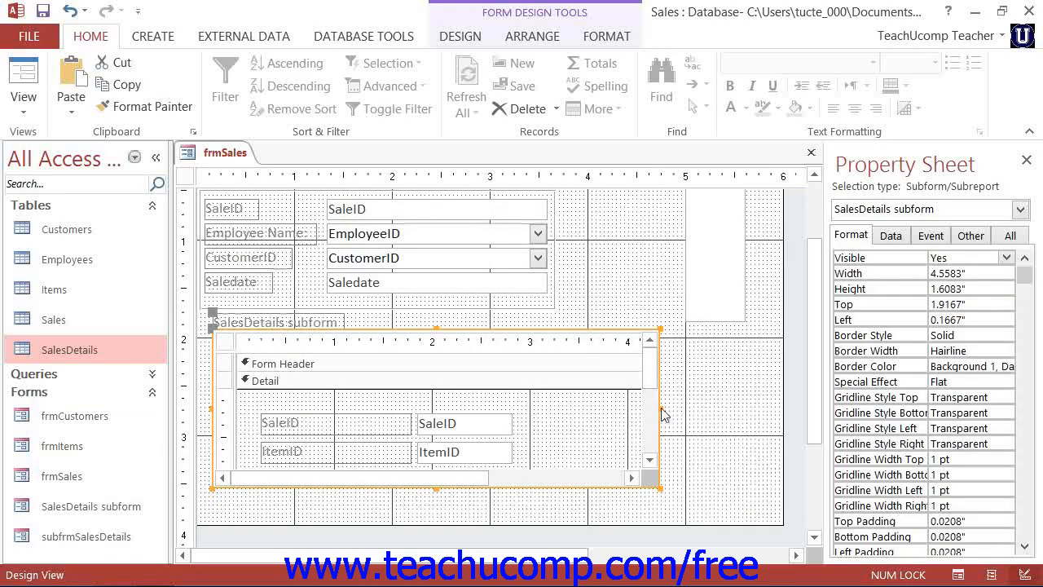
Resize the SalesDetails subform control to 5.5" wide and about 1.08" tall.
{"action": "left_click_drag", "start_coordinate": [661, 414], "coordinate": [766, 414]}
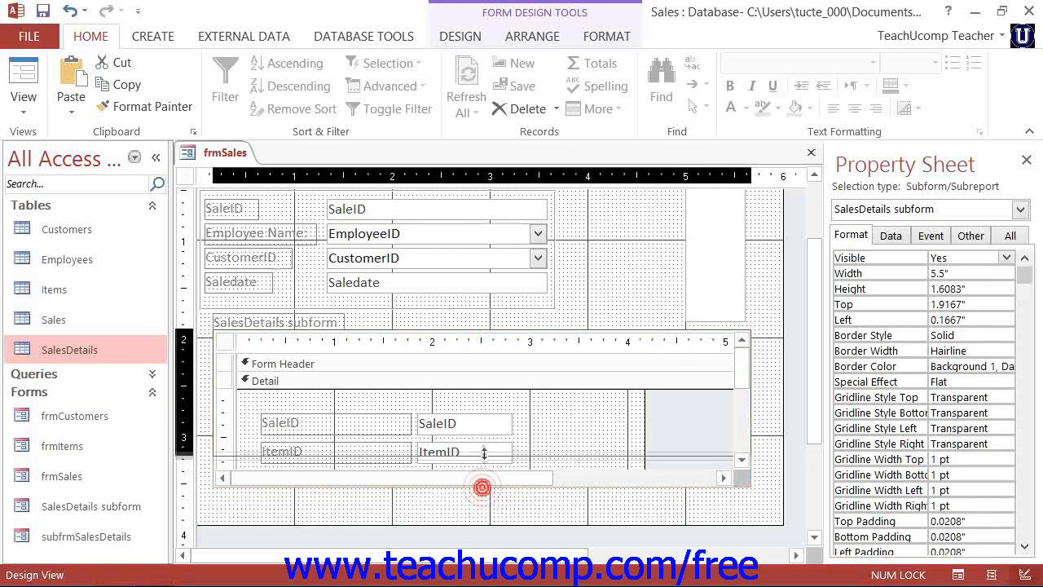
{"action": "left_click_drag", "start_coordinate": [482, 488], "coordinate": [454, 522]}
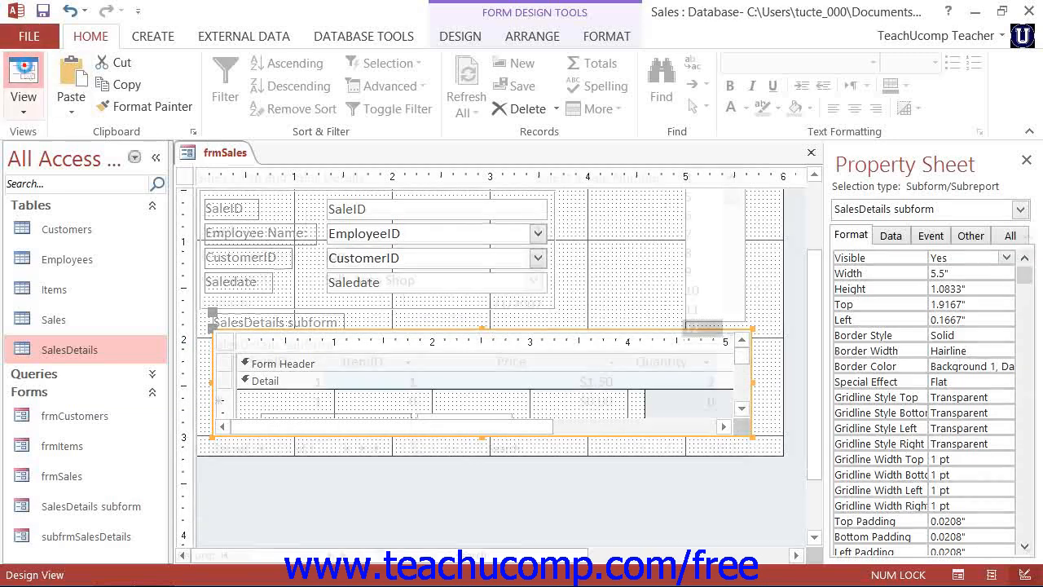
Browse frmSales in Form View to sale 6 with its four line items.
{"action": "left_click", "coordinate": [23, 74]}
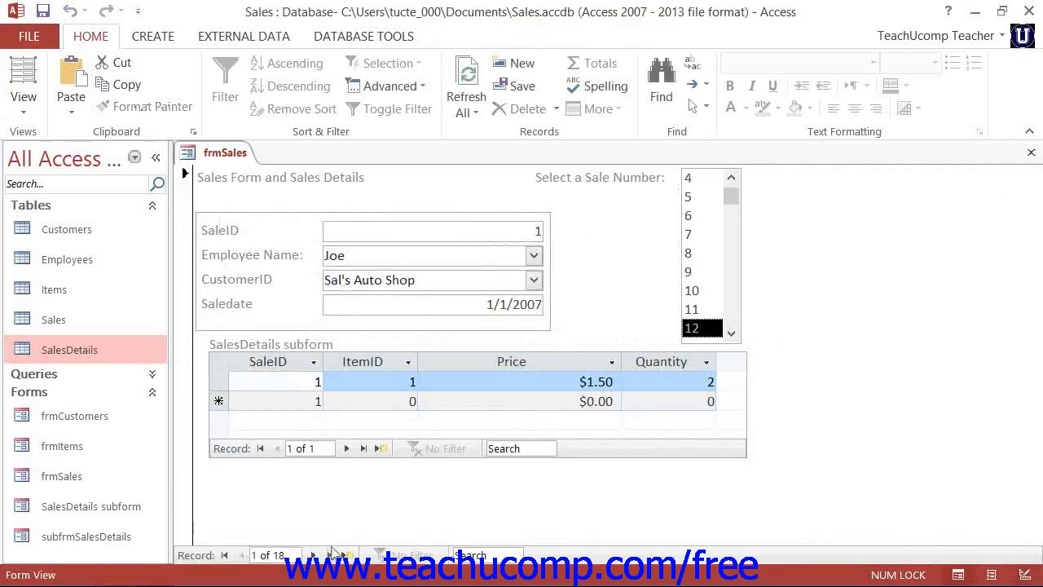
{"action": "left_click", "coordinate": [330, 555]}
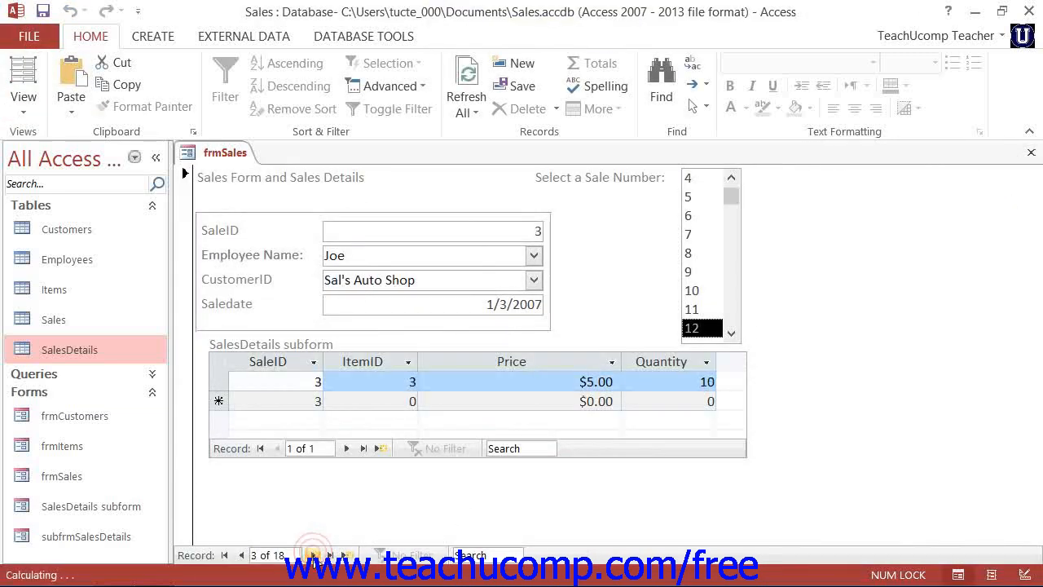
{"action": "left_click", "coordinate": [688, 215]}
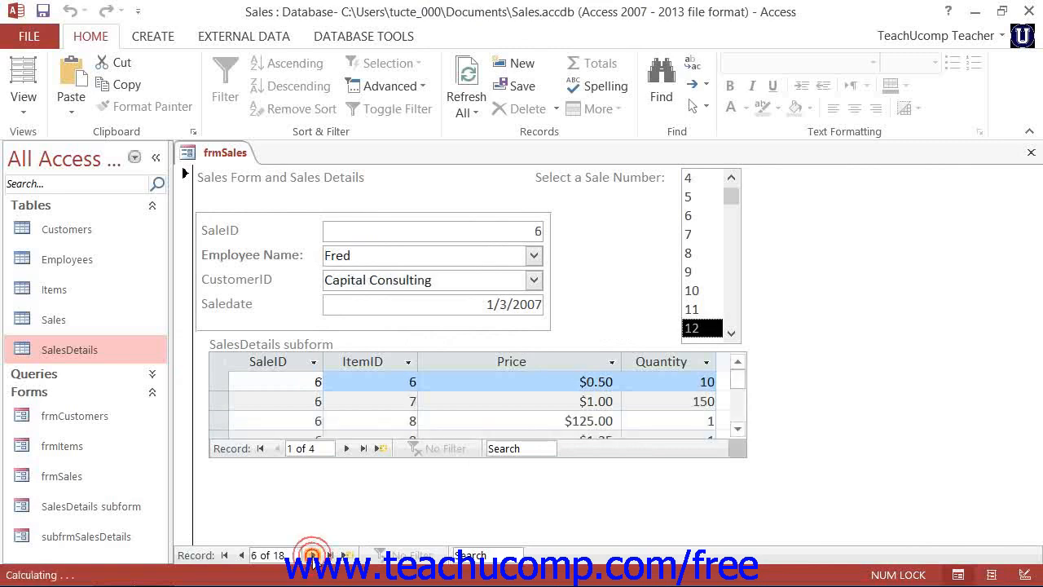
{"action": "mouse_move", "coordinate": [842, 409]}
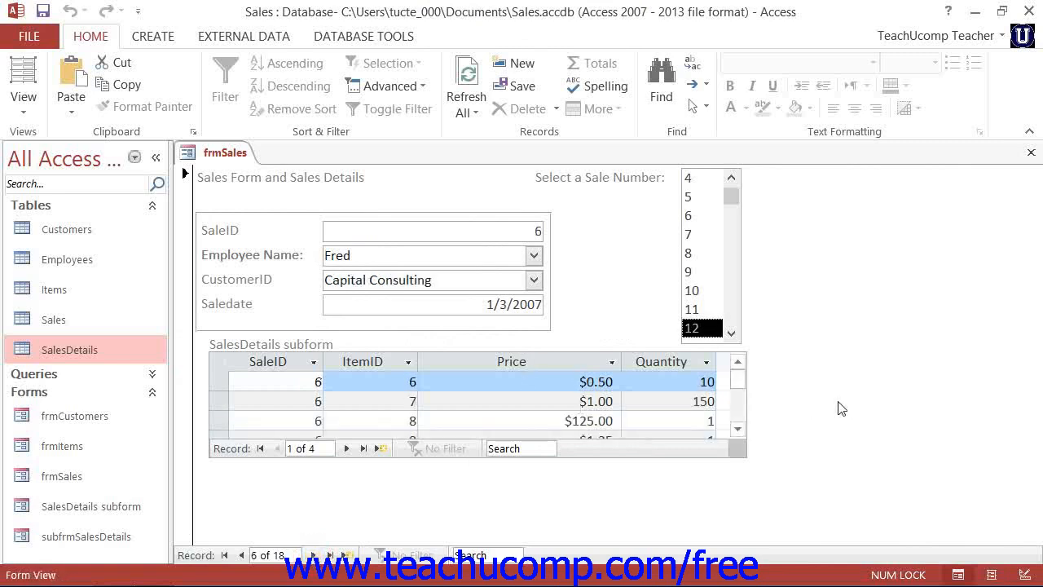